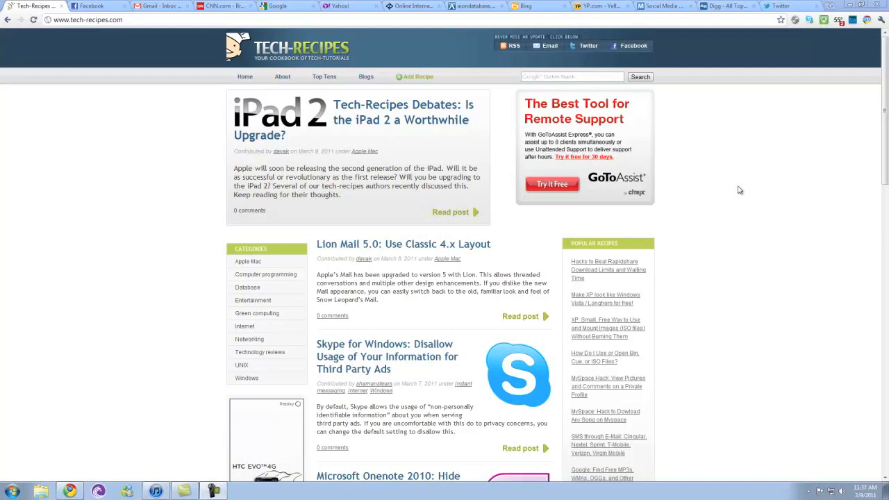
pyautogui.moveTo(784, 29)
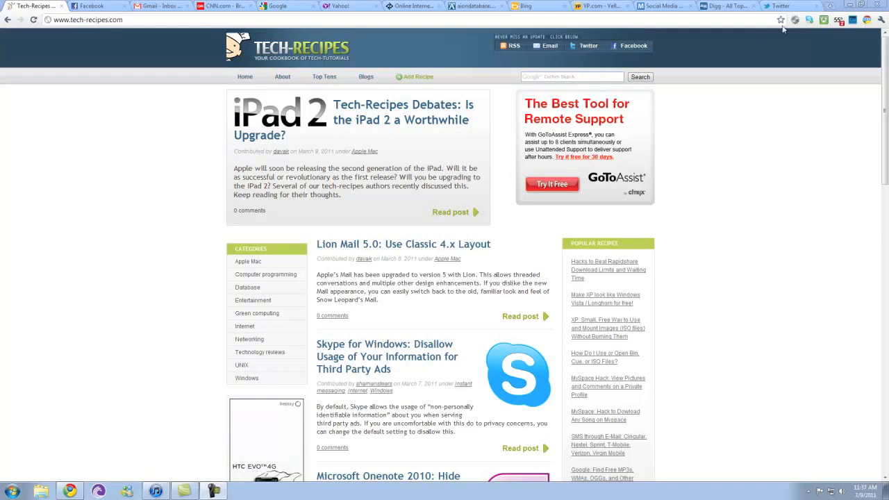
pyautogui.moveTo(741, 110)
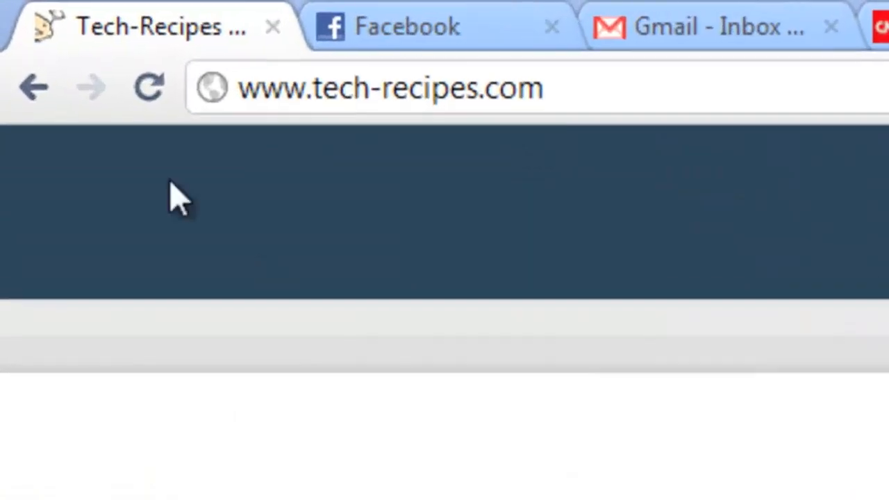
pyautogui.moveTo(212, 28)
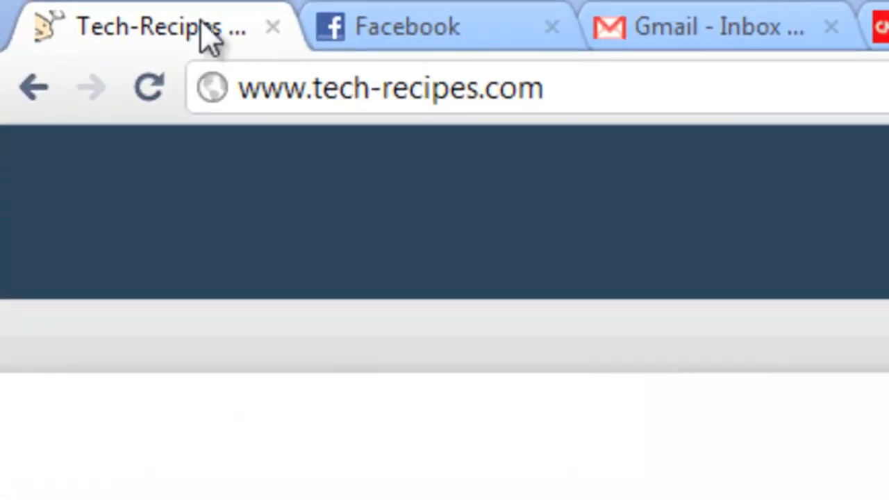
# Step: Pin the Tech-Recipes tab from its right-click menu so it shrinks to an icon
pyautogui.rightClick(160, 26)
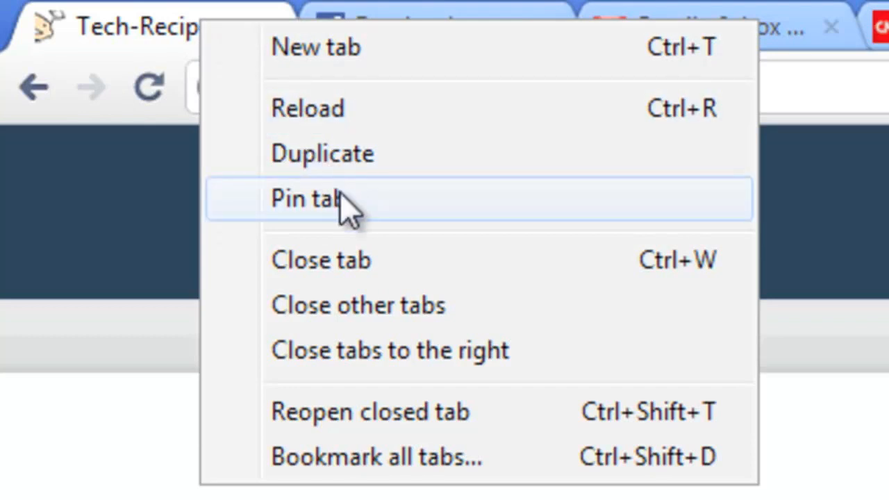
pyautogui.click(313, 199)
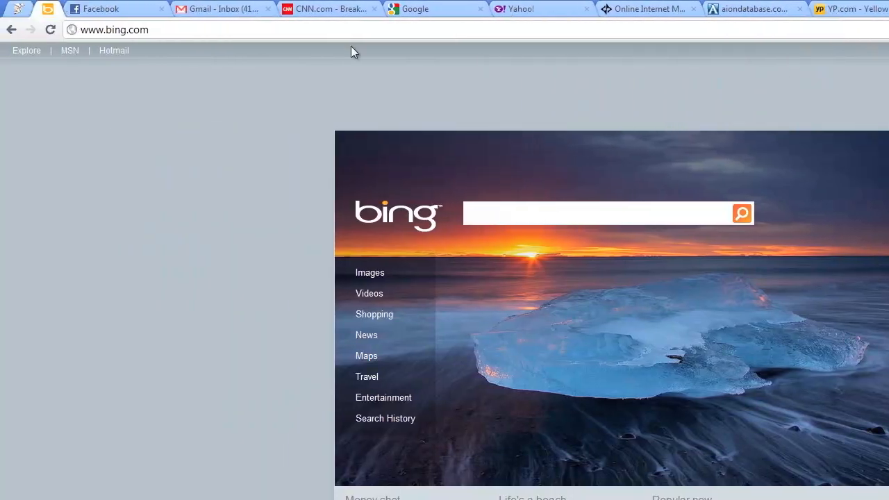
# Step: Pin the Facebook tab, then switch back to the Tech-Recipes page
pyautogui.click(100, 9)
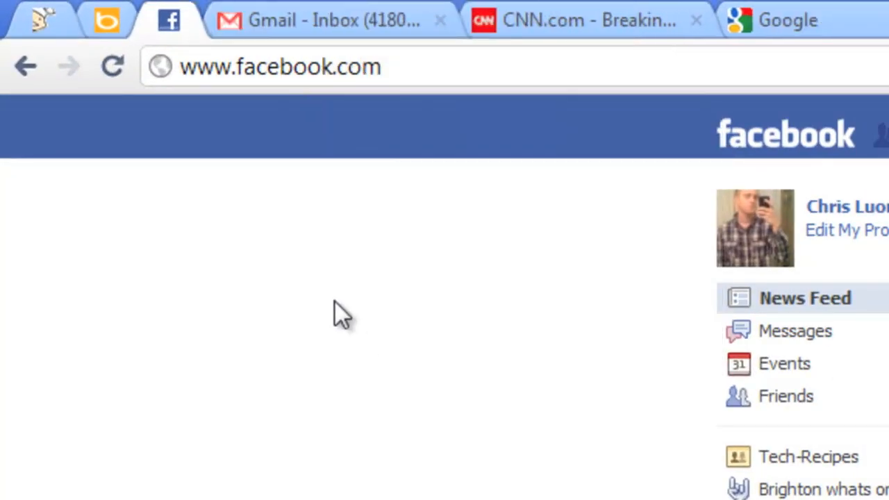
pyautogui.click(807, 456)
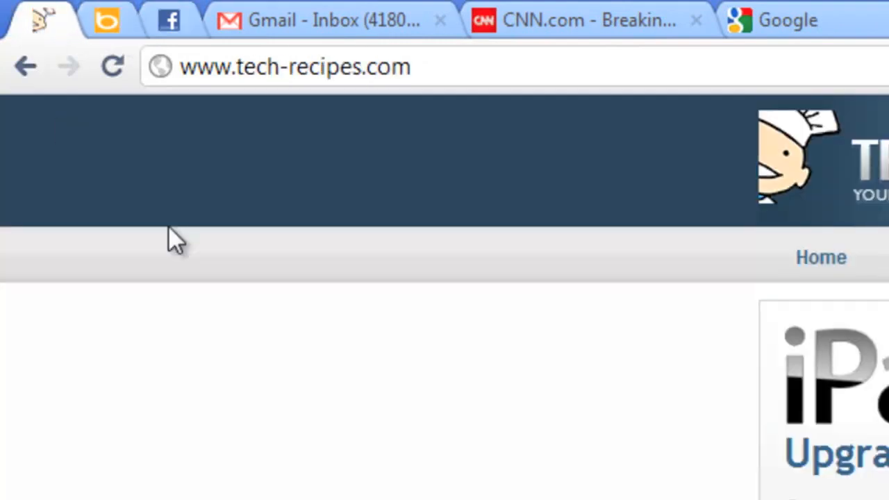